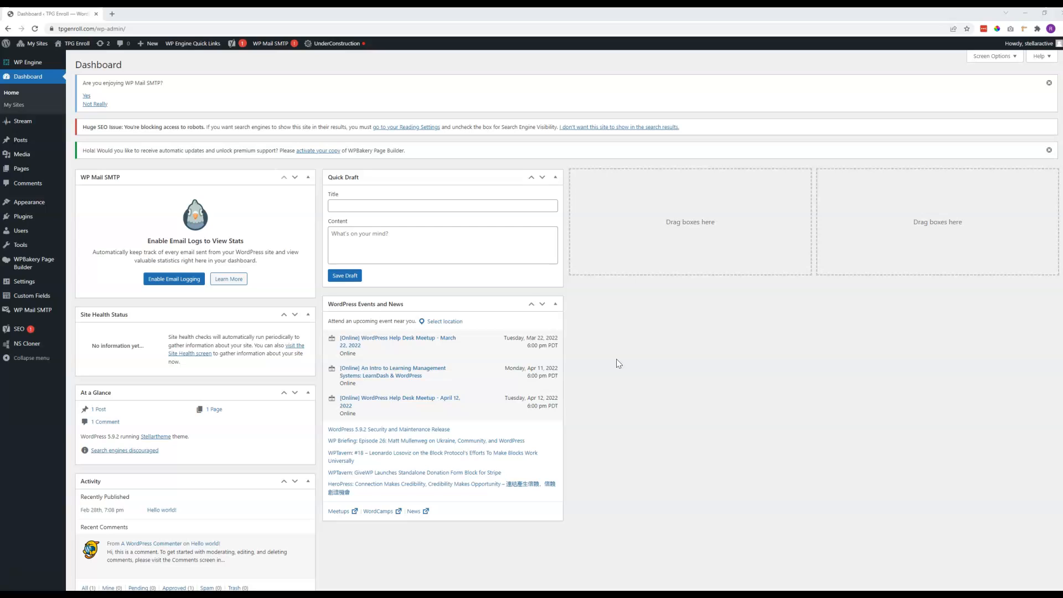
pyautogui.moveTo(26, 344)
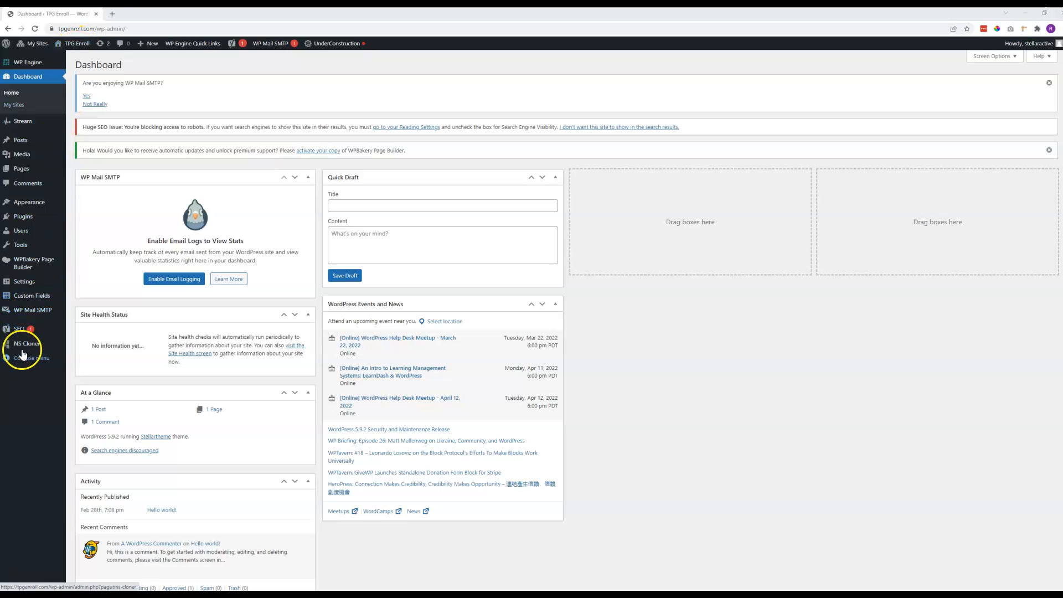
# Open the site-level NS Cloner page, which shows a multisite-only notice
pyautogui.click(26, 343)
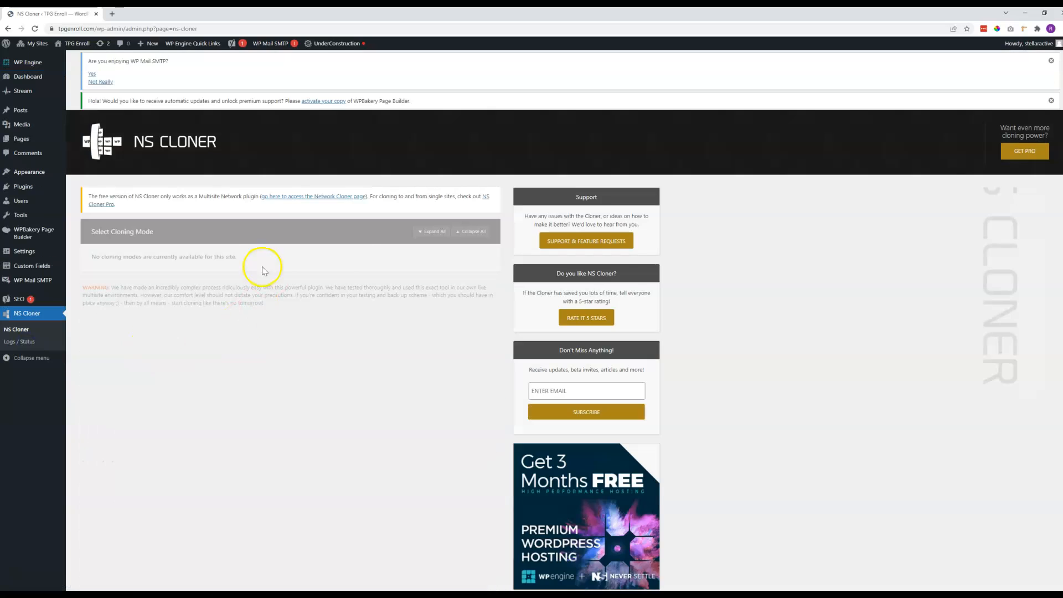
pyautogui.moveTo(152, 355)
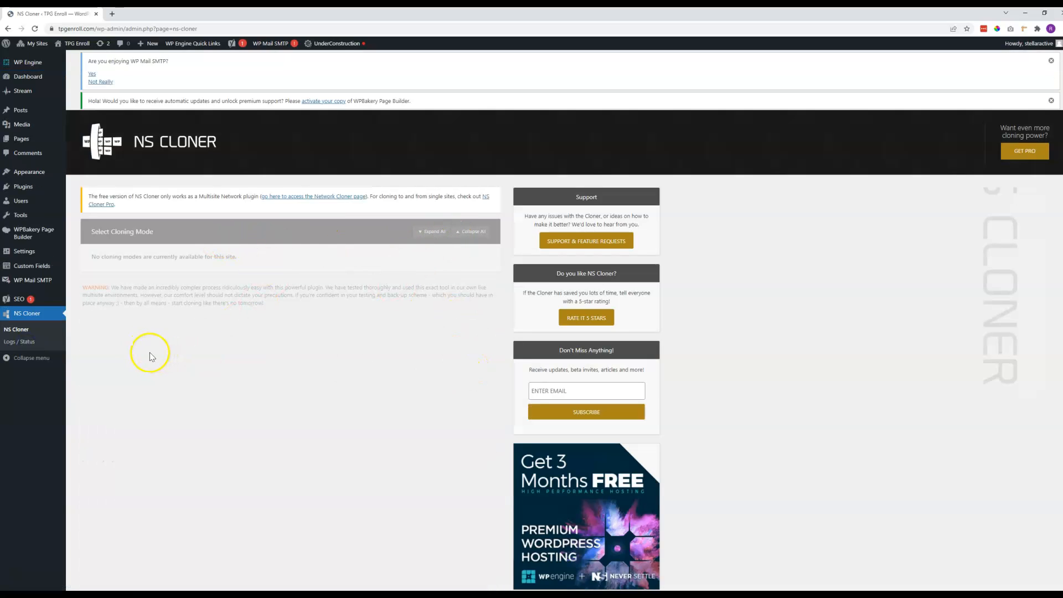
pyautogui.moveTo(271, 239)
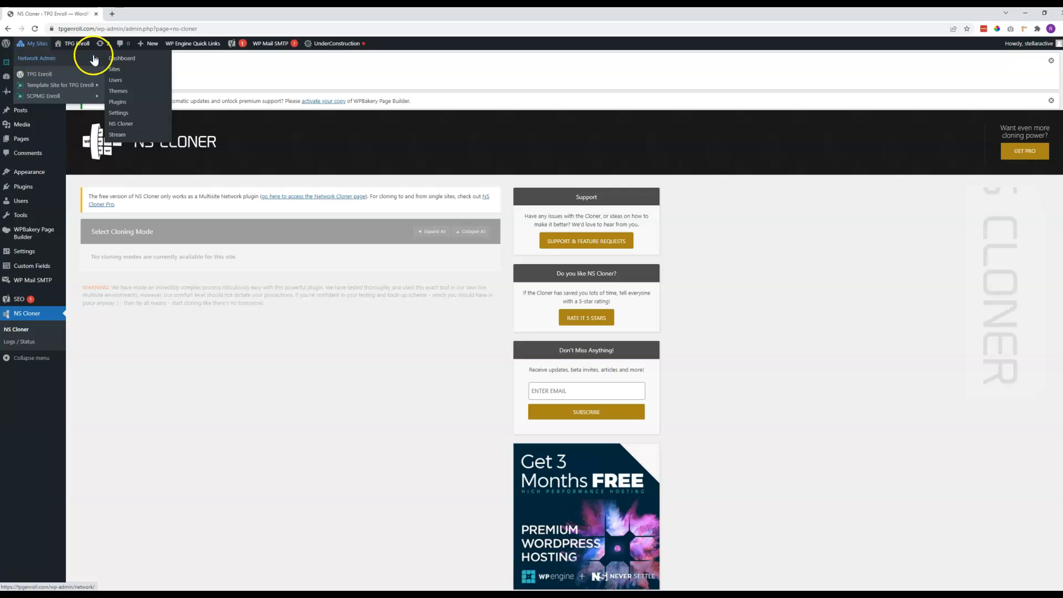
# Switch to Network Admin and open its NS Cloner page offering Standard Clone
pyautogui.click(38, 58)
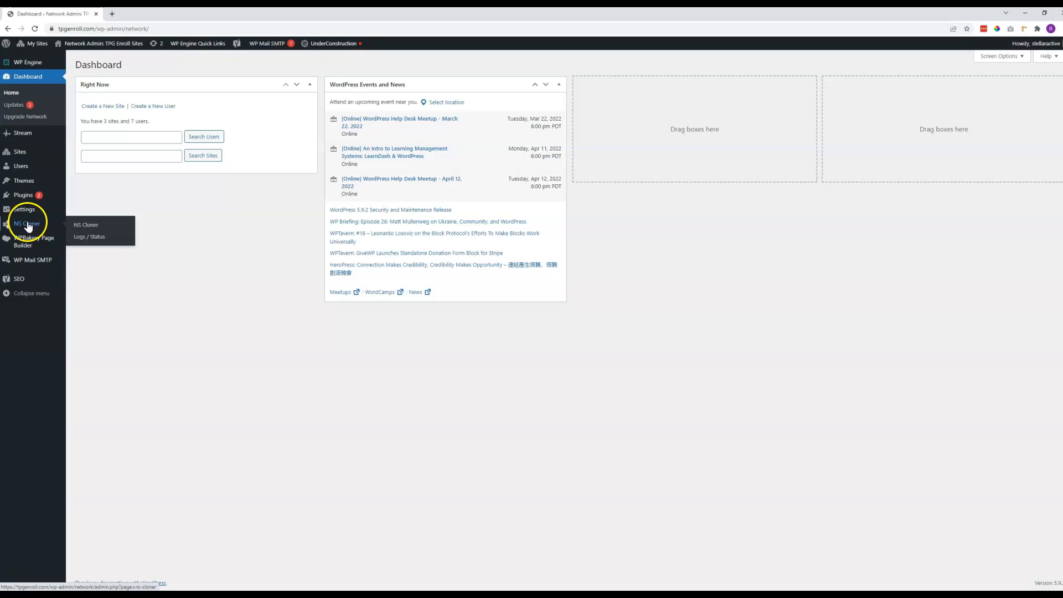
pyautogui.click(86, 224)
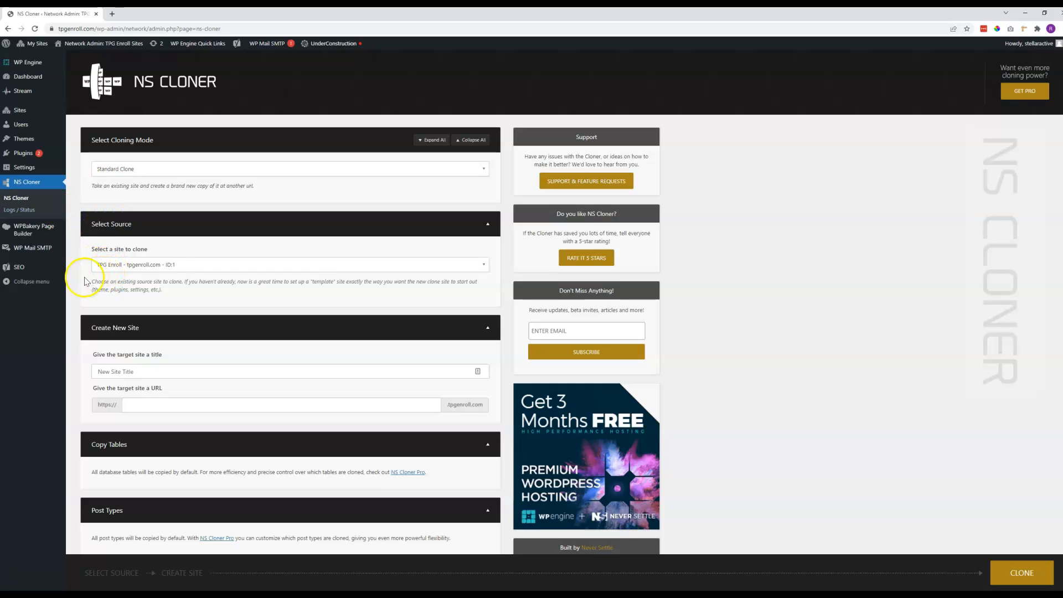
# Choose 'Template Site for TPG Enroll' in the 'Select a site to clone' dropdown
pyautogui.click(288, 264)
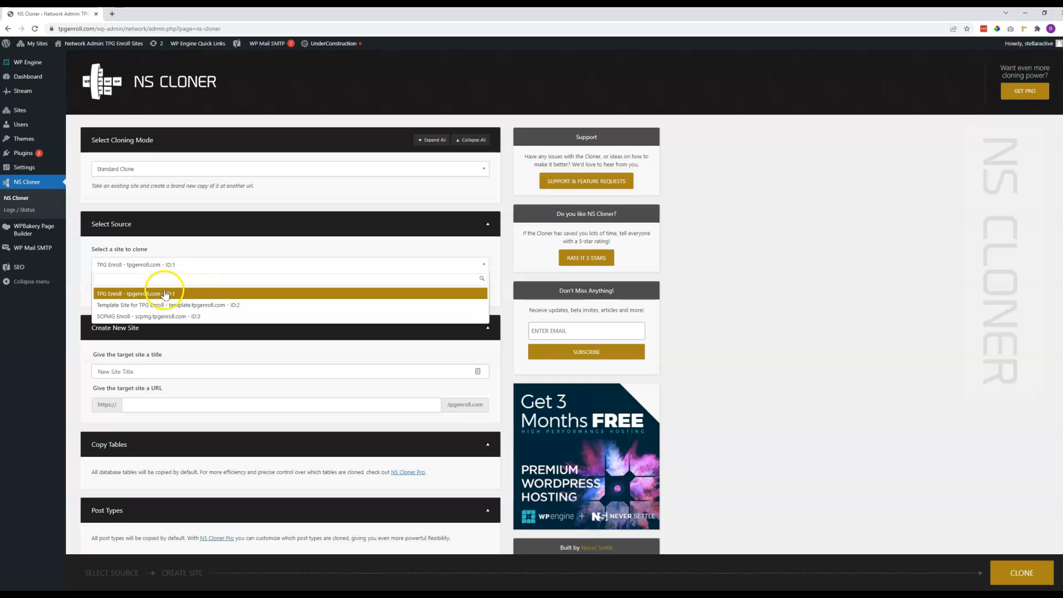
pyautogui.moveTo(115, 304)
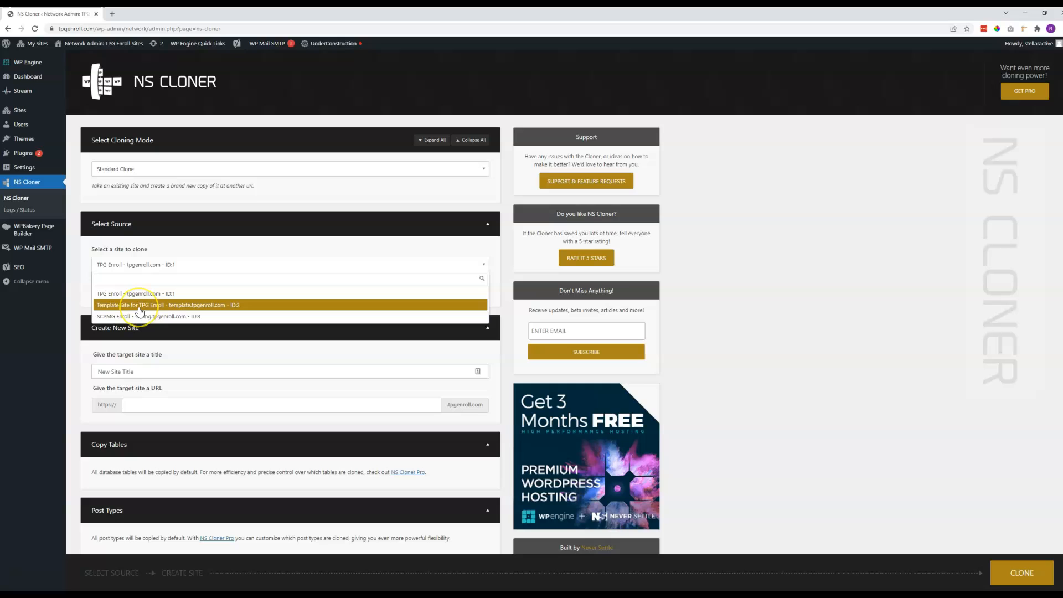
pyautogui.click(170, 304)
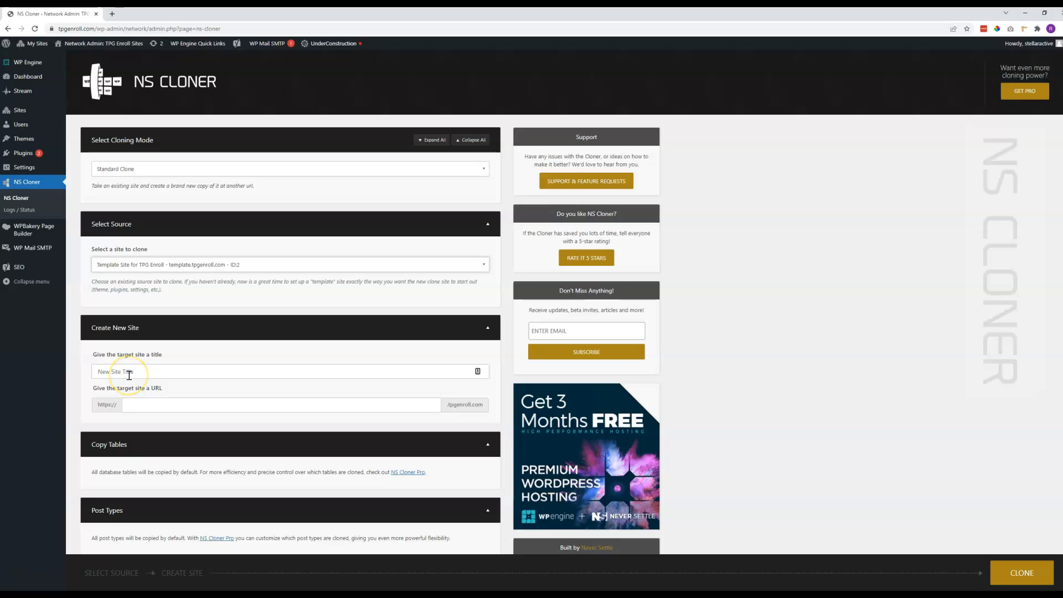
pyautogui.click(132, 372)
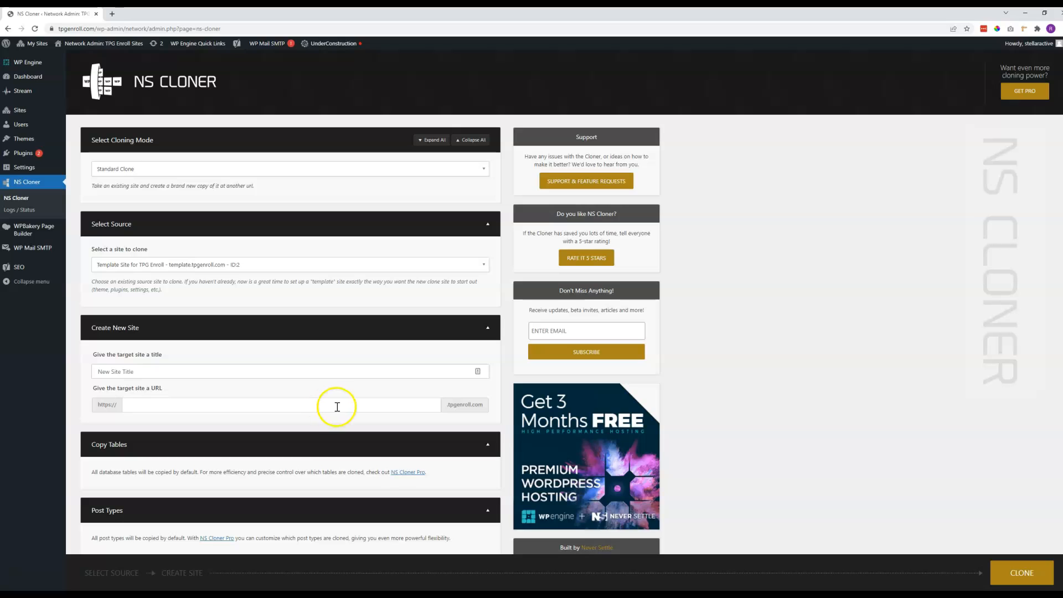
pyautogui.click(204, 405)
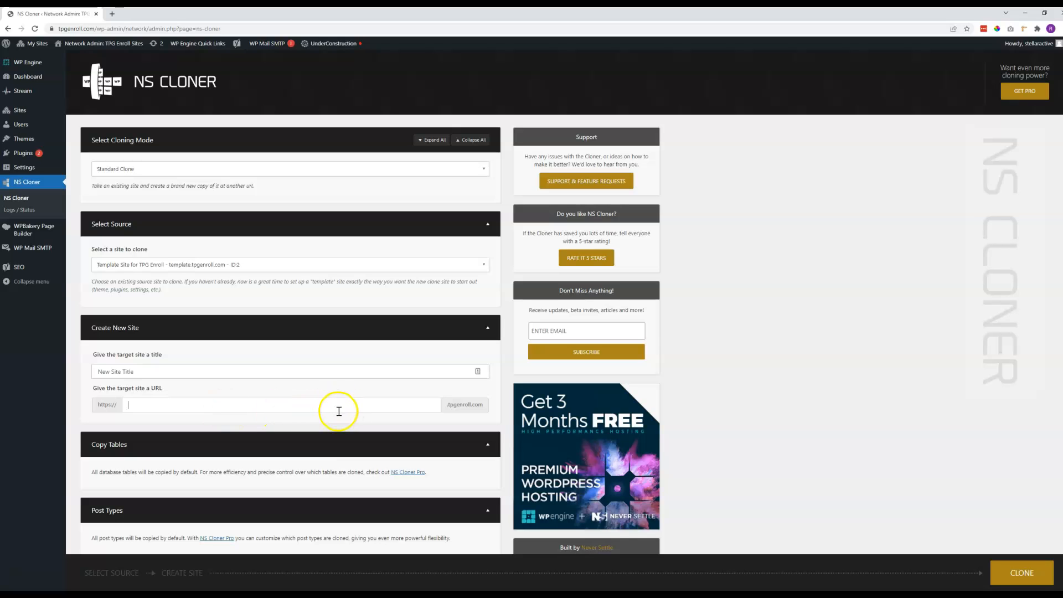
pyautogui.moveTo(371, 459)
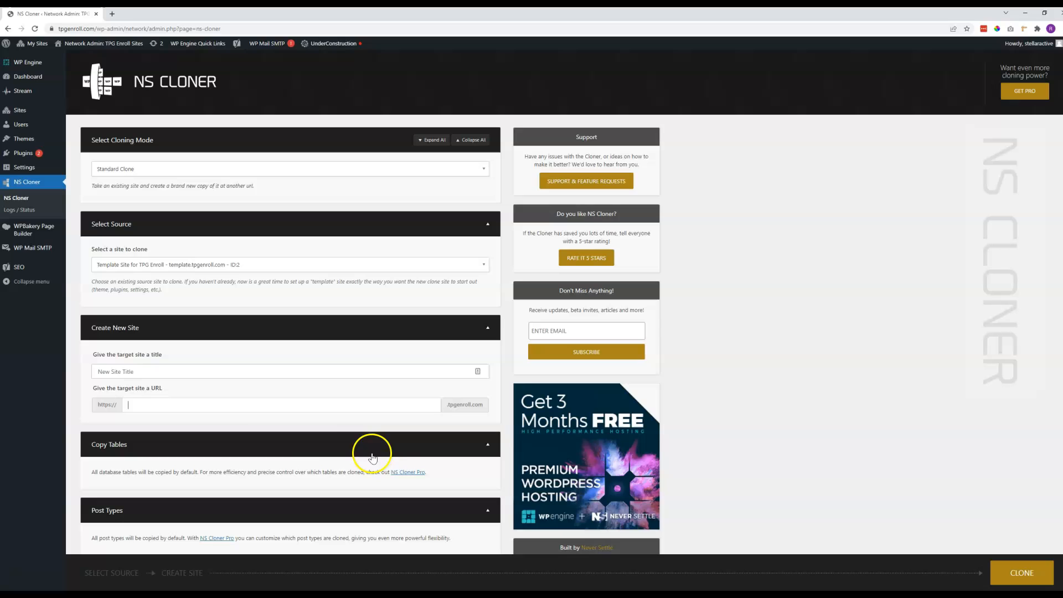
pyautogui.moveTo(257, 420)
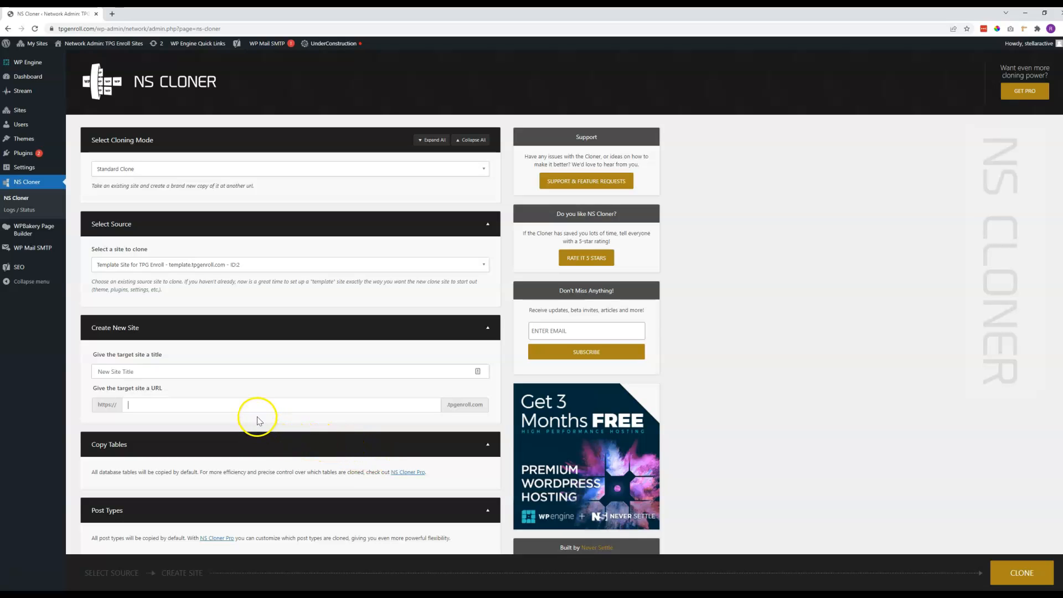
pyautogui.moveTo(319, 417)
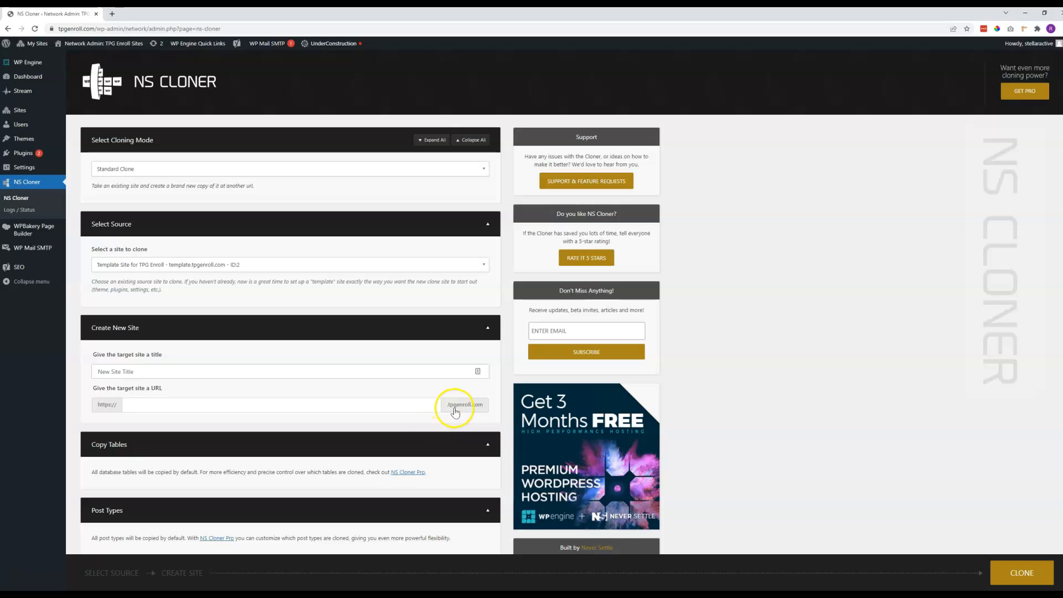
pyautogui.moveTo(444, 411)
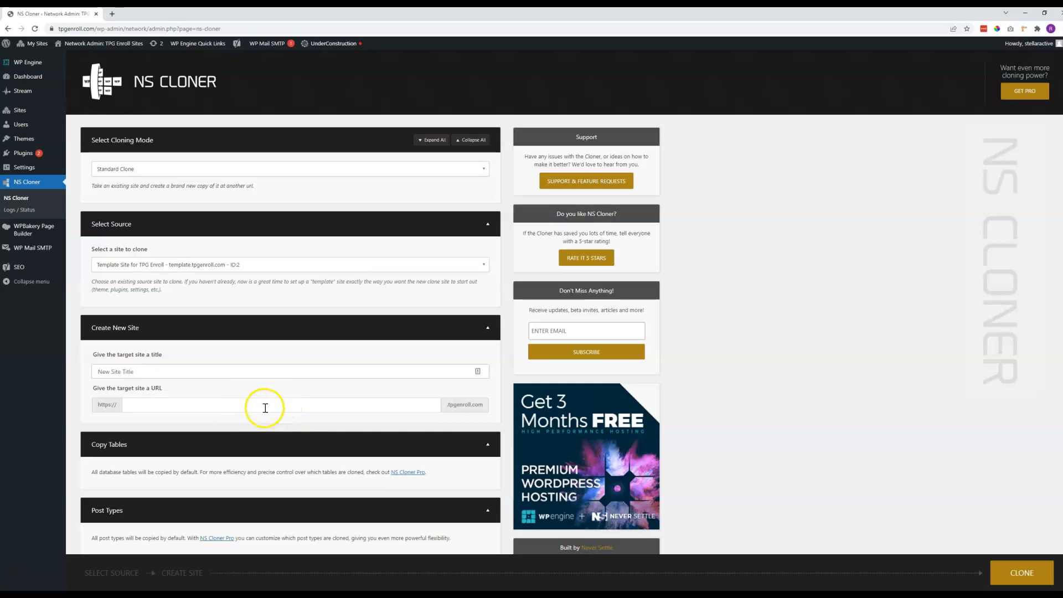
pyautogui.moveTo(487, 420)
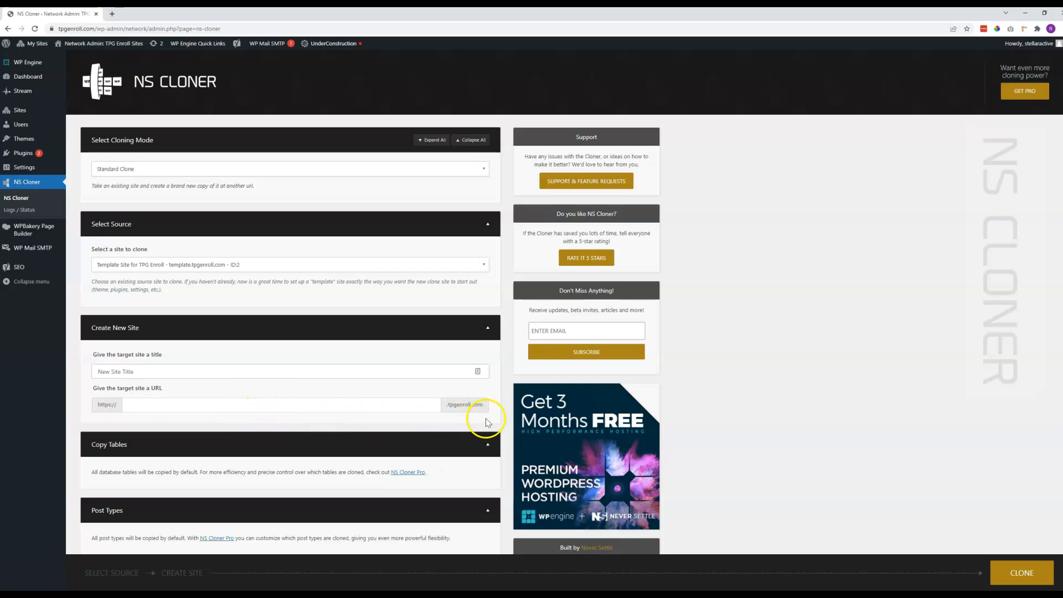
pyautogui.click(282, 404)
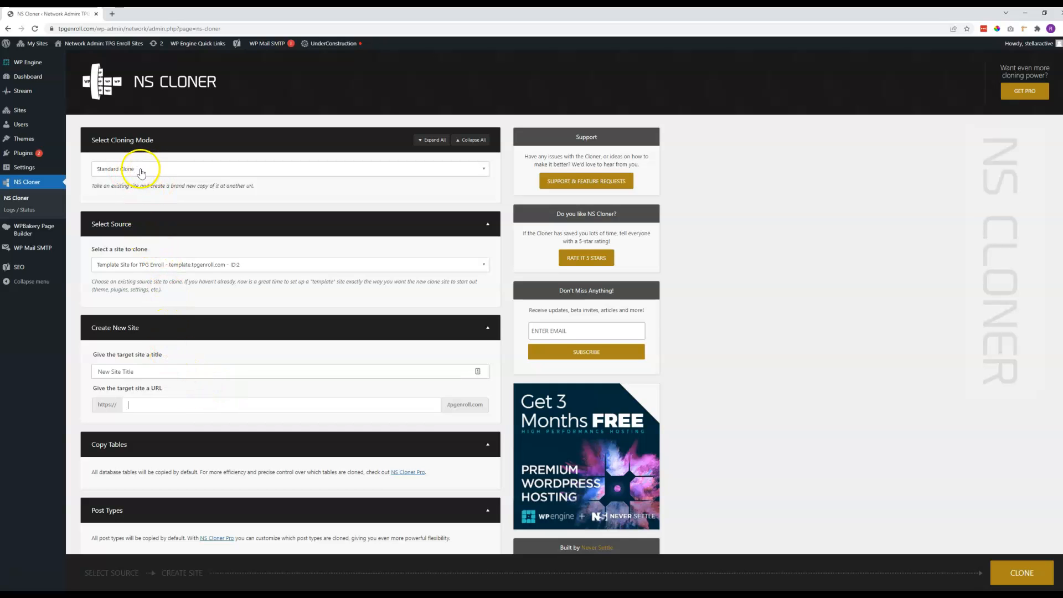
pyautogui.click(289, 264)
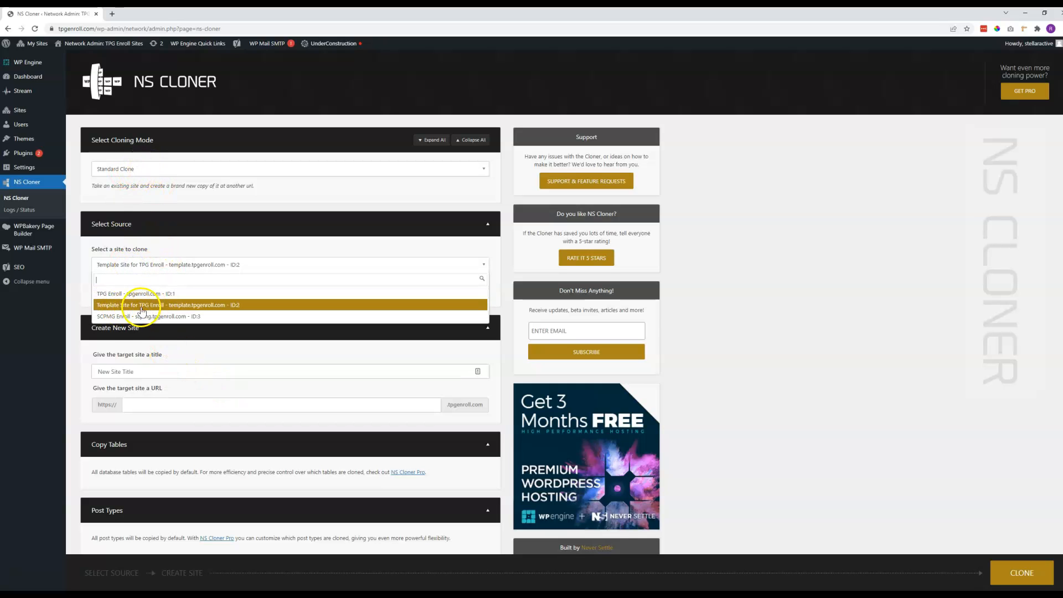
pyautogui.click(166, 305)
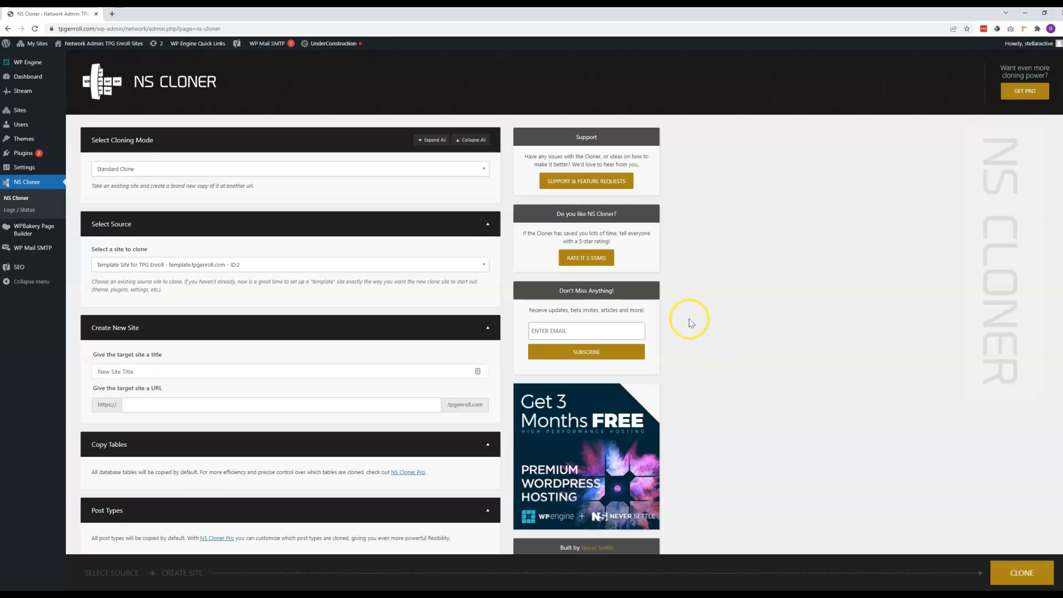
pyautogui.click(35, 43)
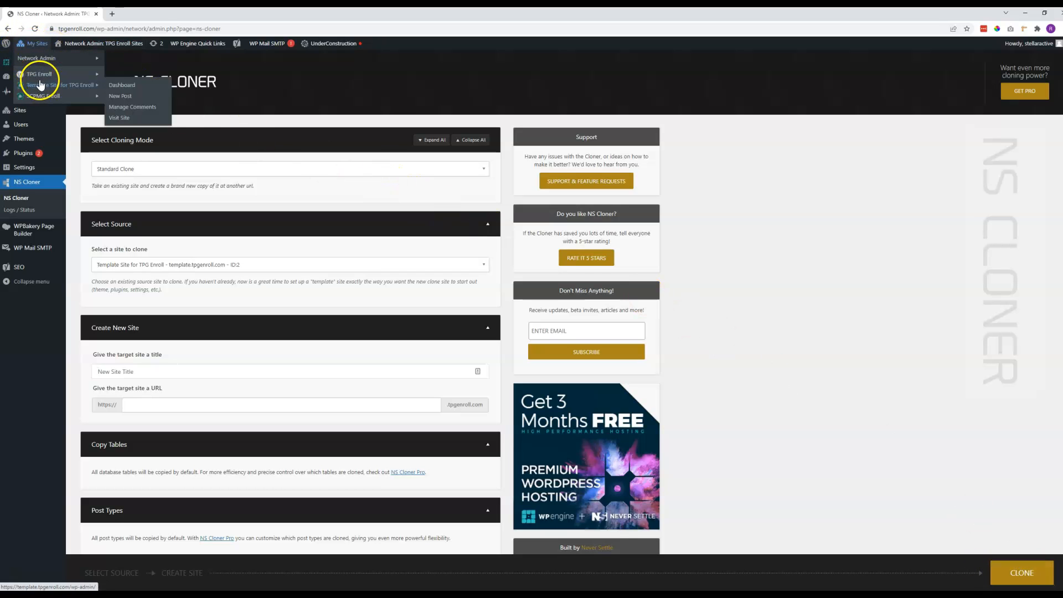